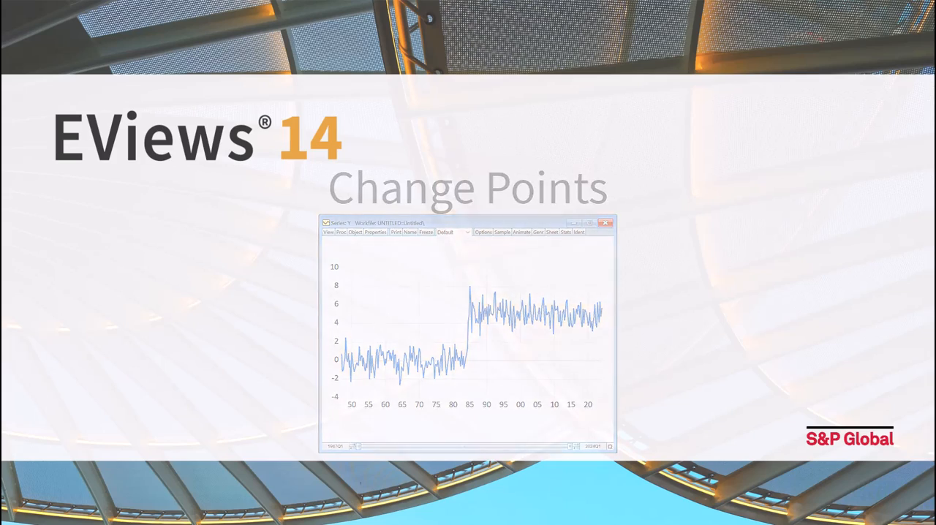
Start opening a database connection with FRED chosen as the database type
click(10, 31)
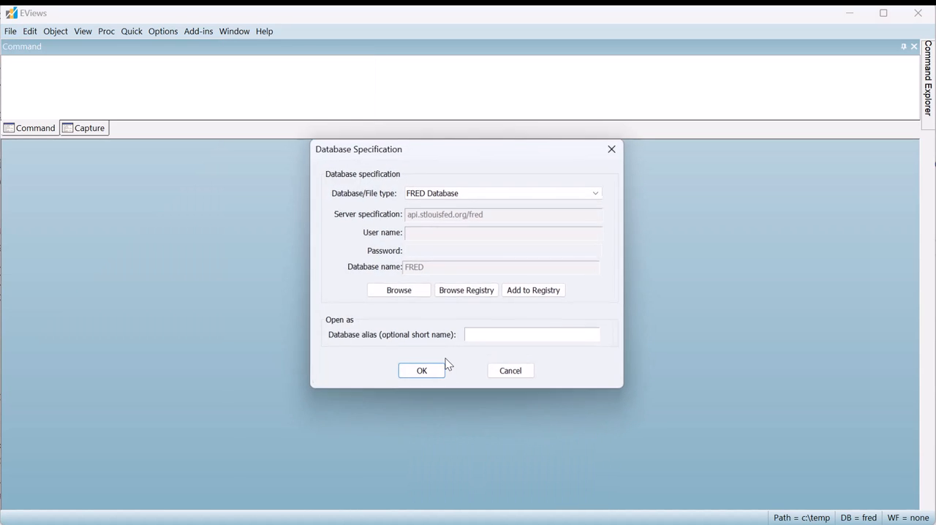
Search FRED for 'housing star' and 'gdp', pulling HOUST into the workfile and GDPC1 onto a new page
click(421, 370)
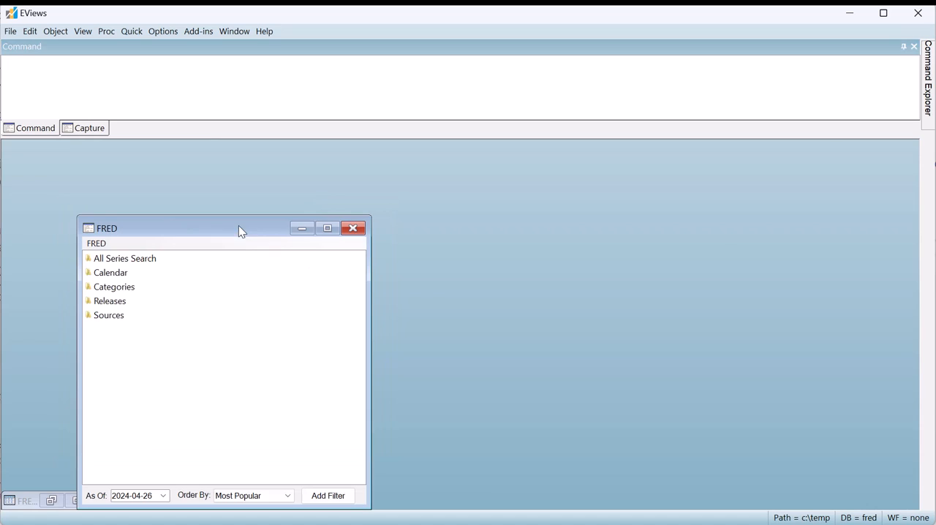
click(124, 258)
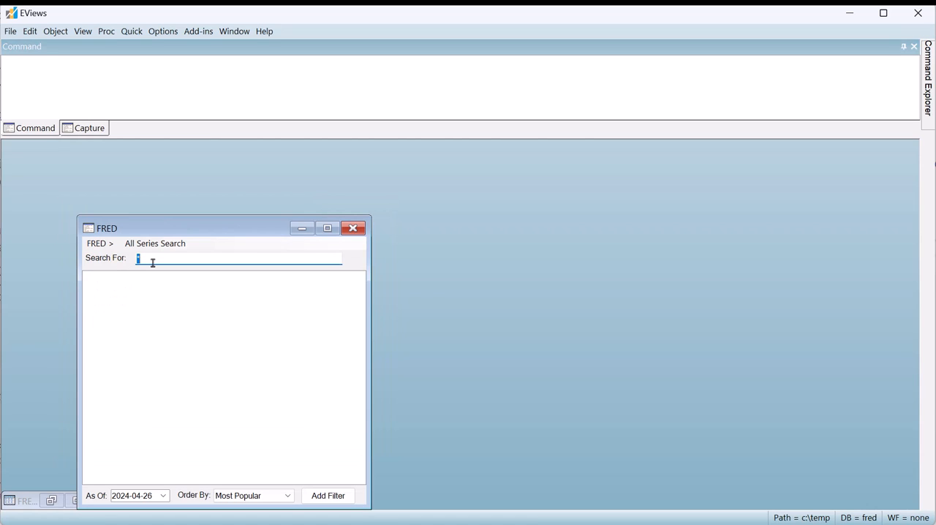
text(housing starts)
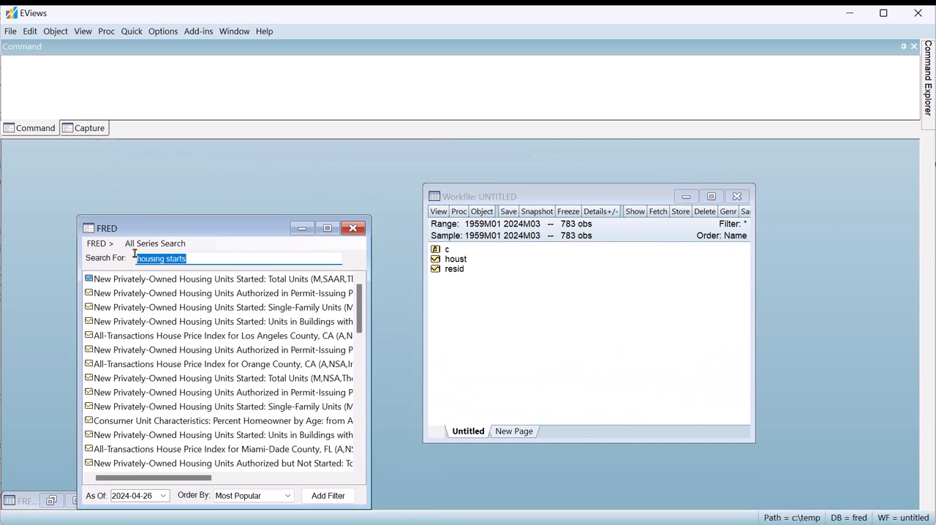
text(gdp)
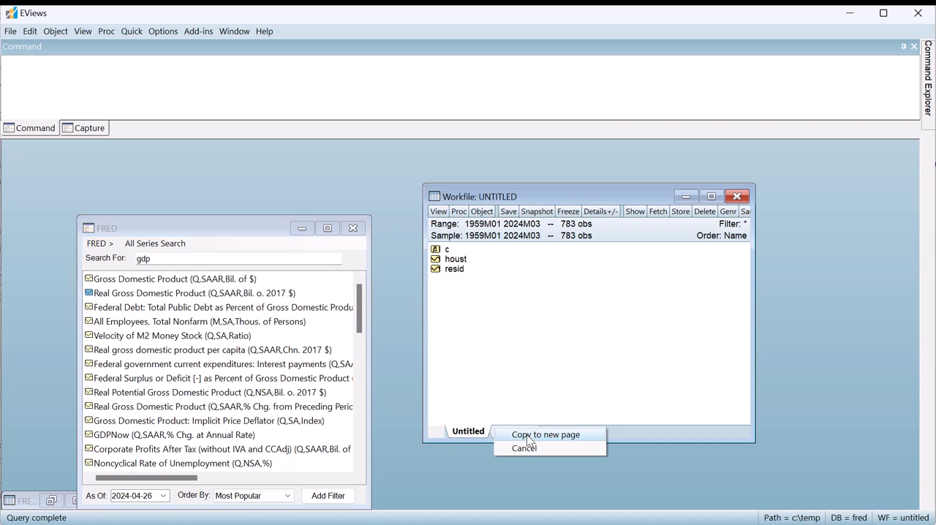
click(546, 435)
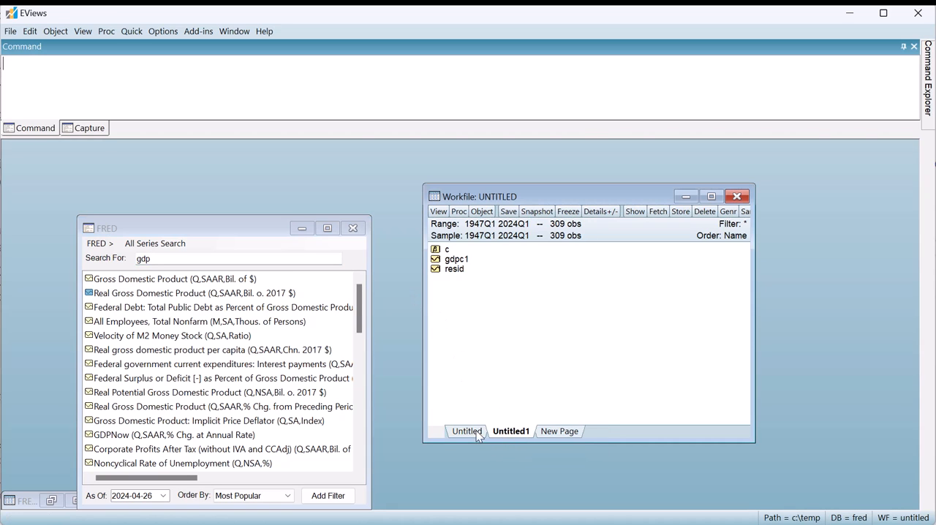
click(466, 430)
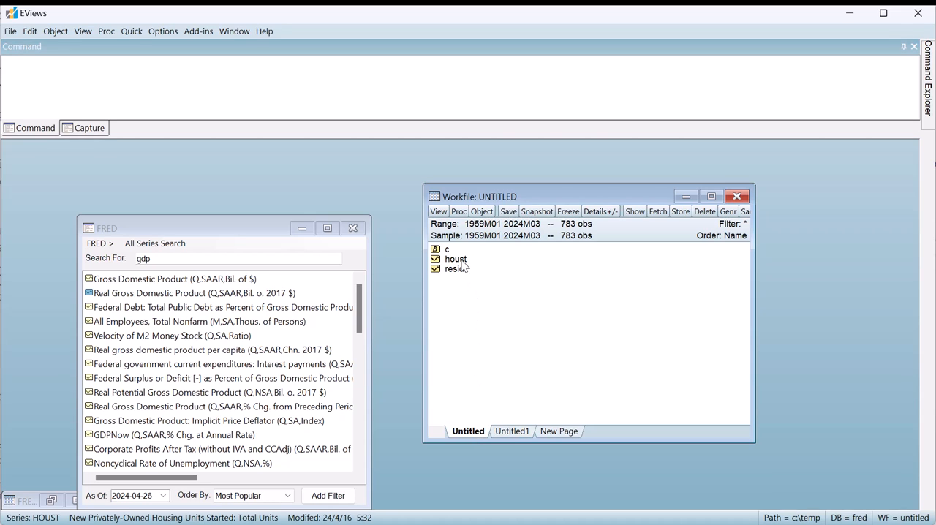
Show the HOUST series as a line graph
right_click(455, 259)
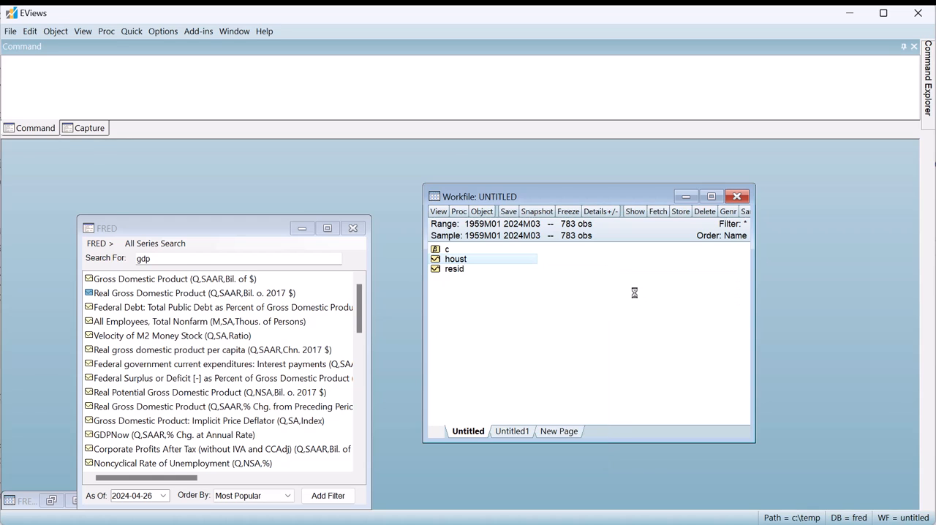
double_click(455, 259)
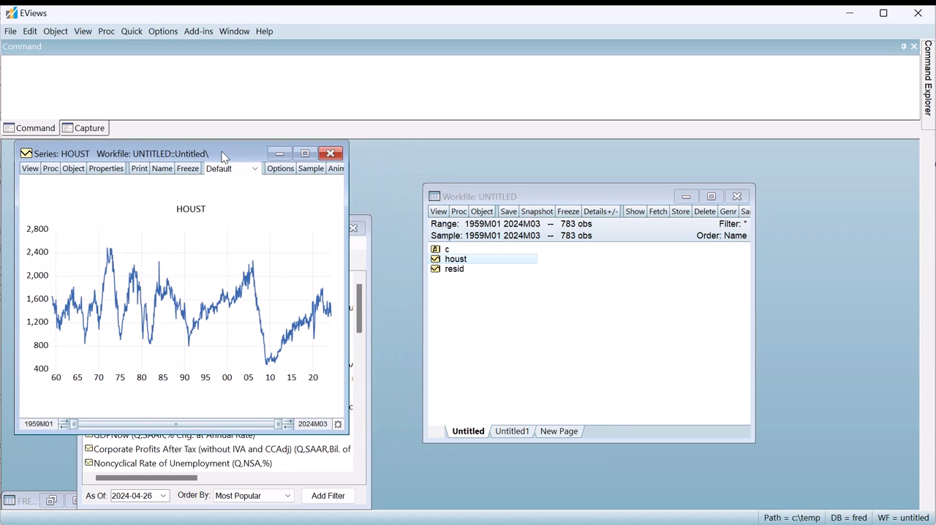
mouse_move(135, 285)
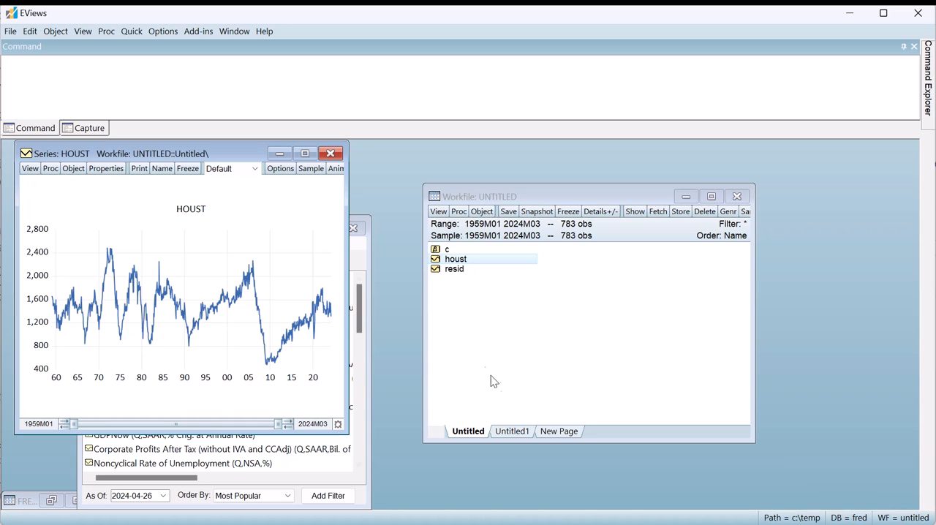
mouse_move(515, 437)
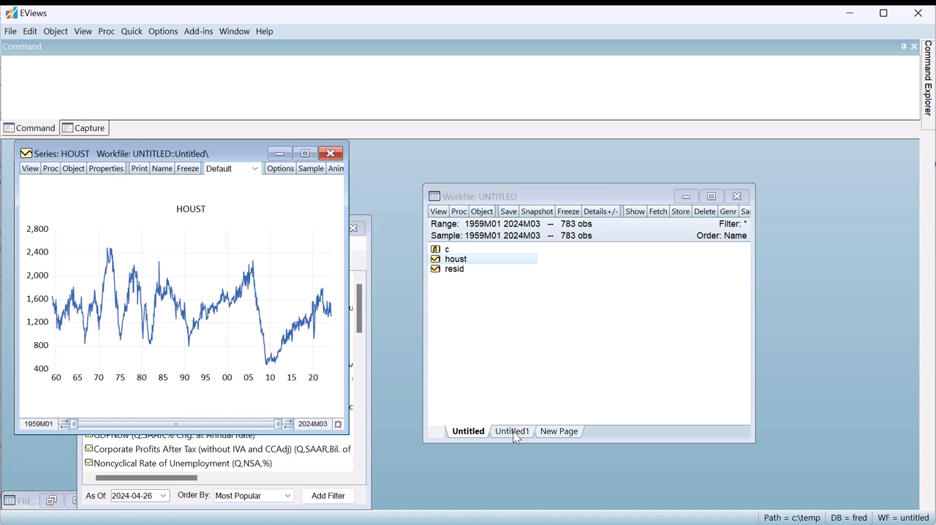
Show the GDPC1 series on its own page as a line graph
click(511, 430)
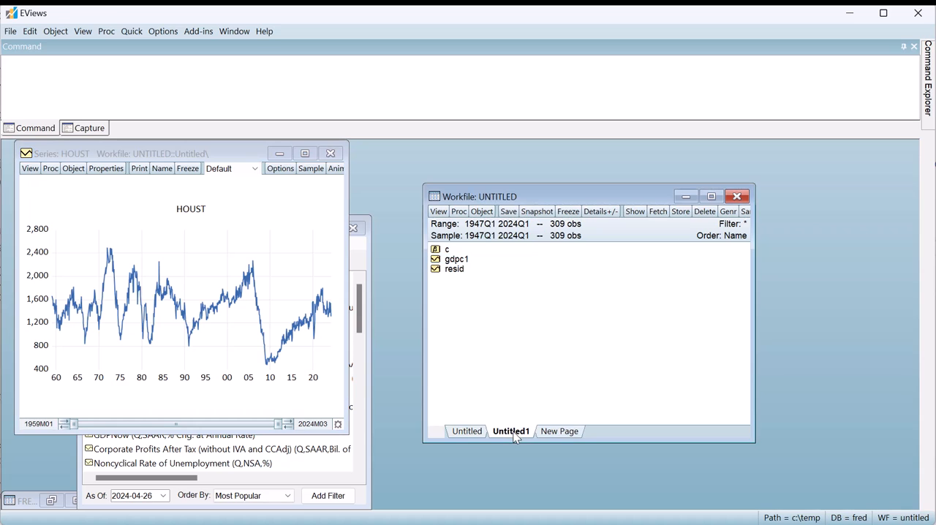
right_click(455, 259)
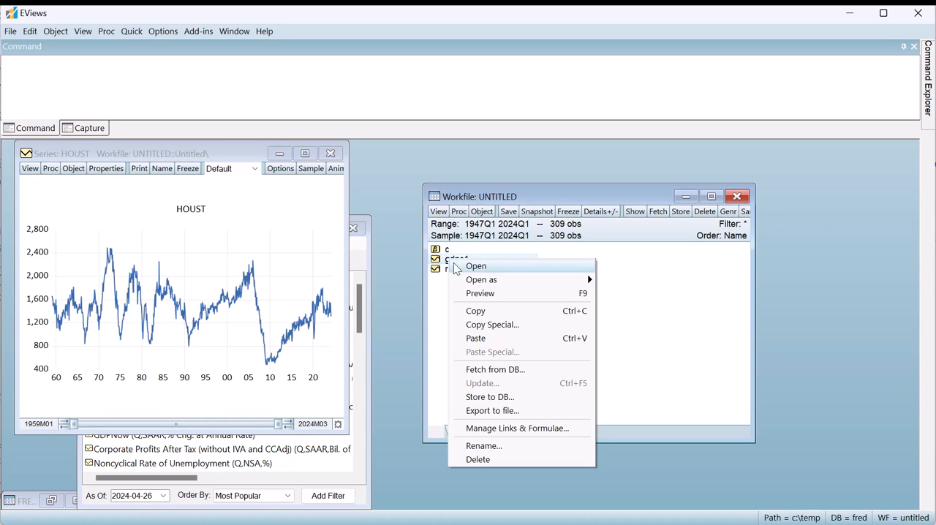
click(476, 266)
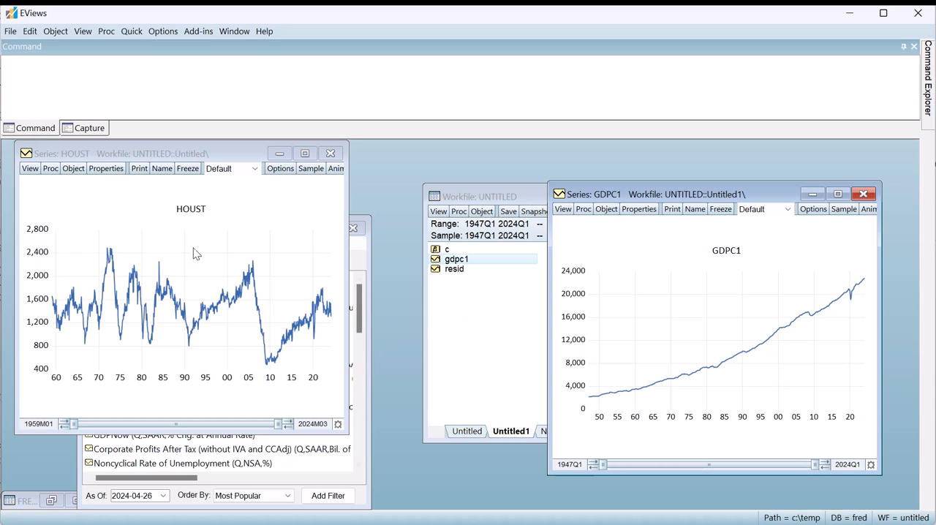
mouse_move(178, 190)
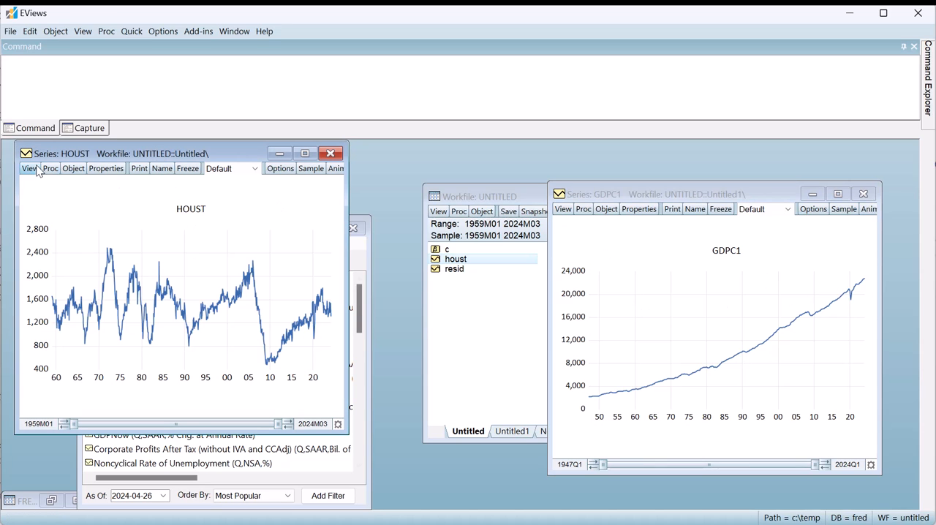
Run Trend Tests on HOUST with default settings, giving analytic probabilities of 0.0000
click(29, 168)
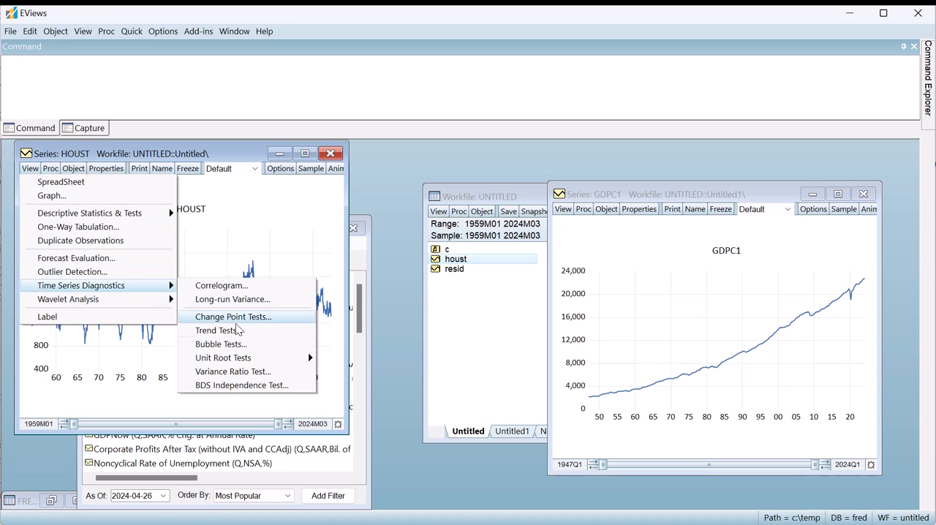
mouse_move(215, 329)
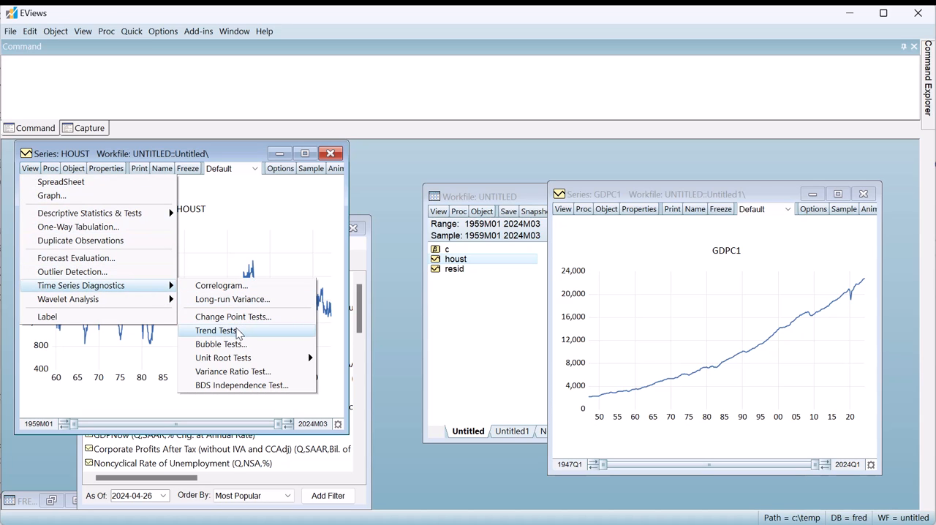
click(215, 329)
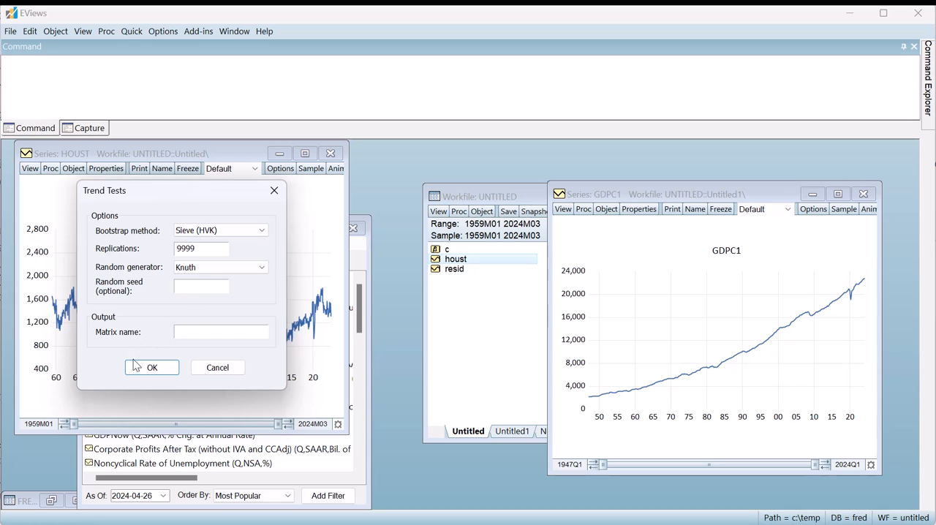
click(152, 368)
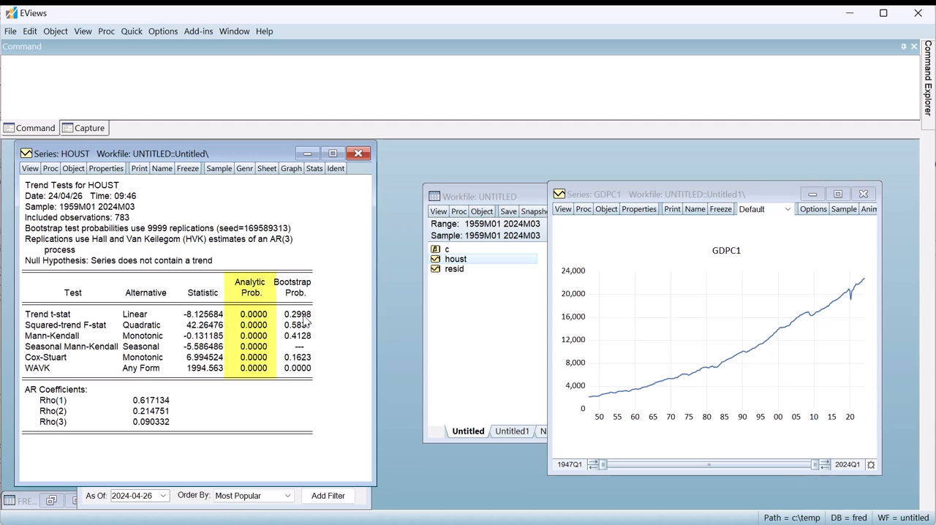
click(298, 313)
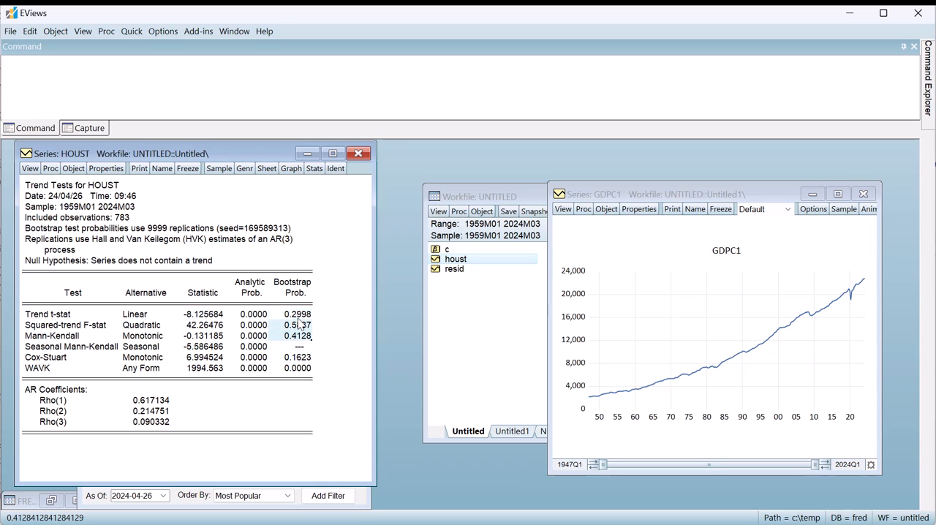
click(292, 287)
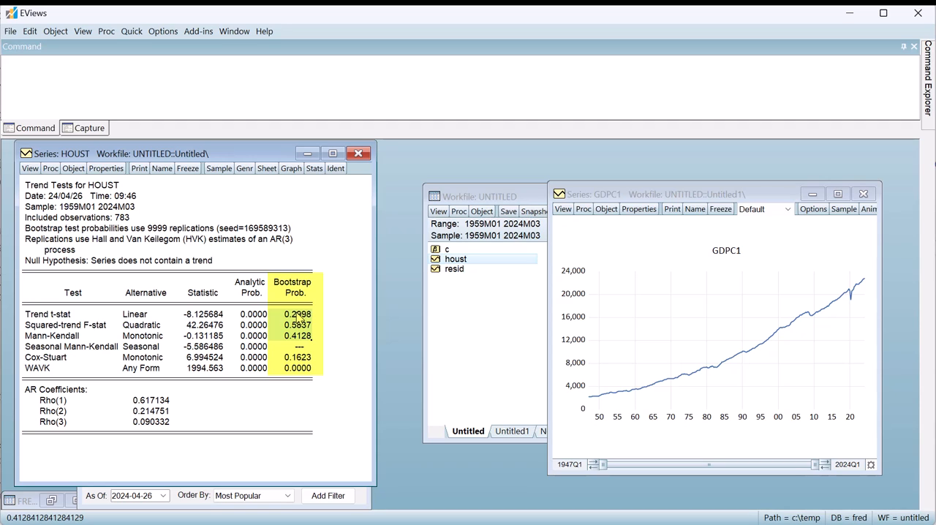
mouse_move(298, 317)
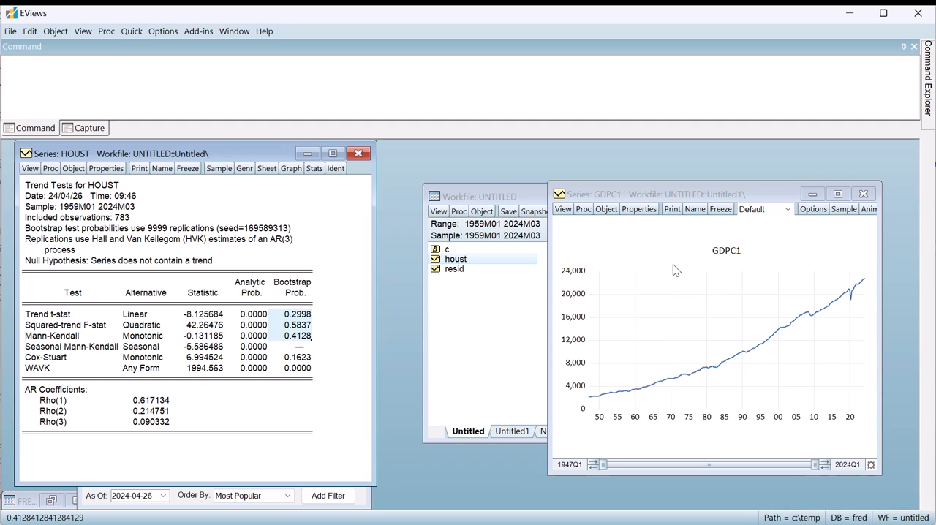
Run Trend Tests on GDPC1 with default settings, giving bootstrap probabilities of 0.0000
click(583, 208)
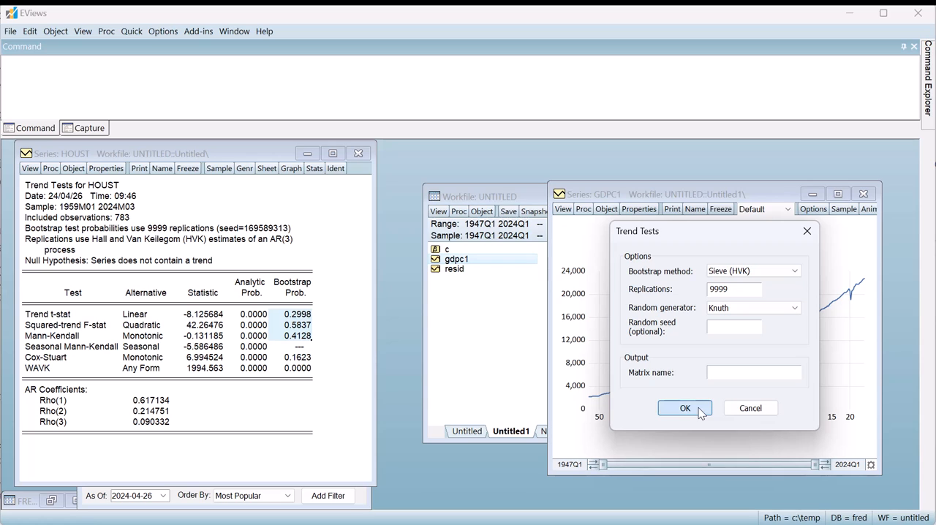
click(685, 408)
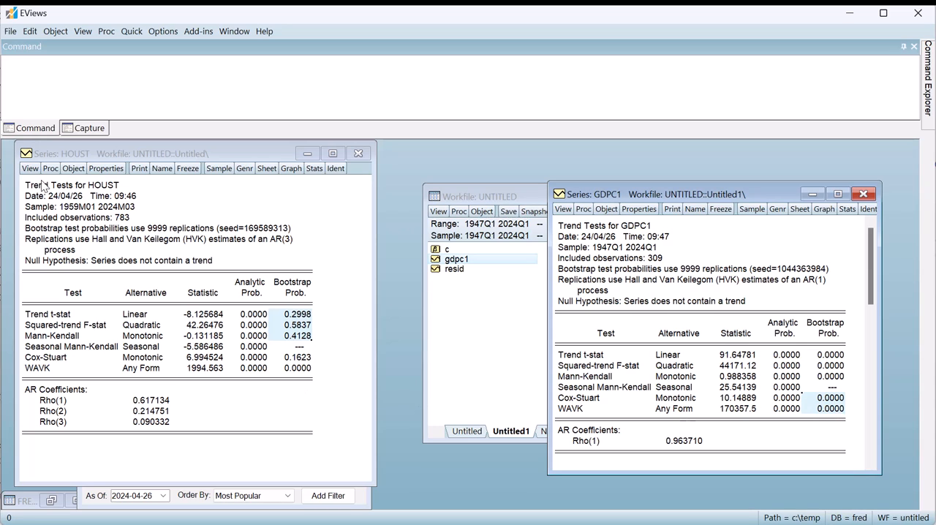
Run Change Point Tests on HOUST with defaults, dating breaks around 2007M09
click(50, 168)
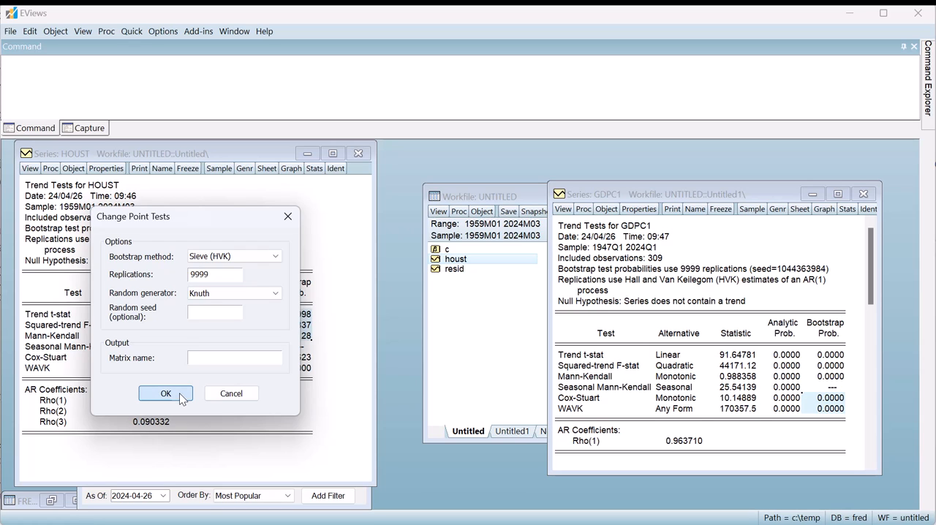
click(166, 394)
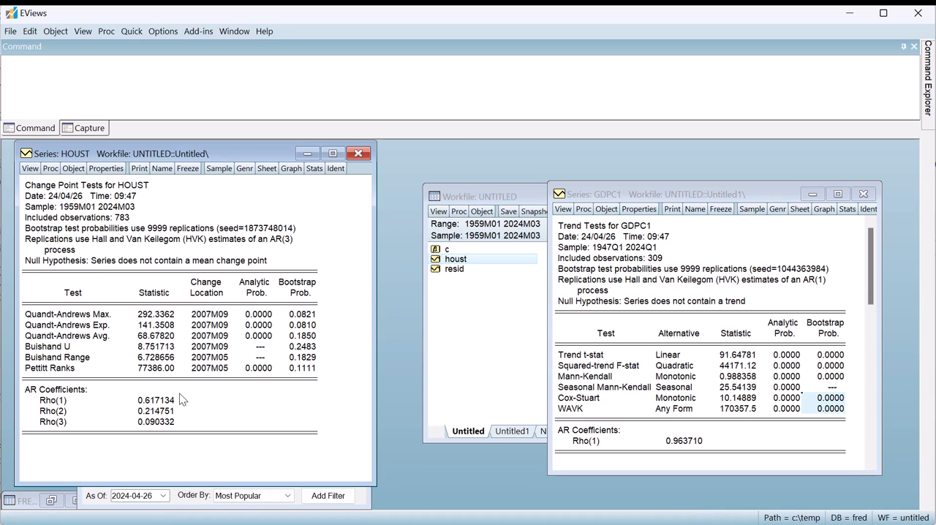
mouse_move(314, 320)
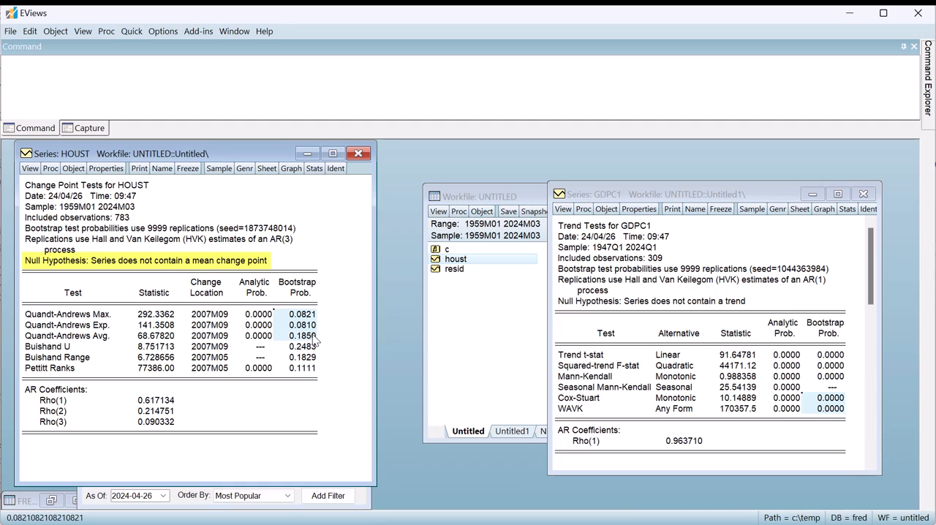
mouse_move(314, 346)
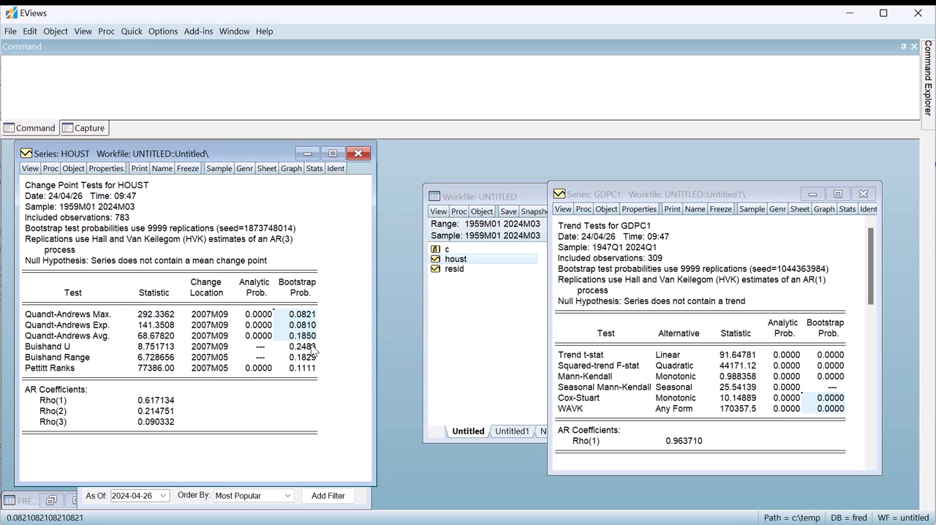
drag(155, 313, 155, 369)
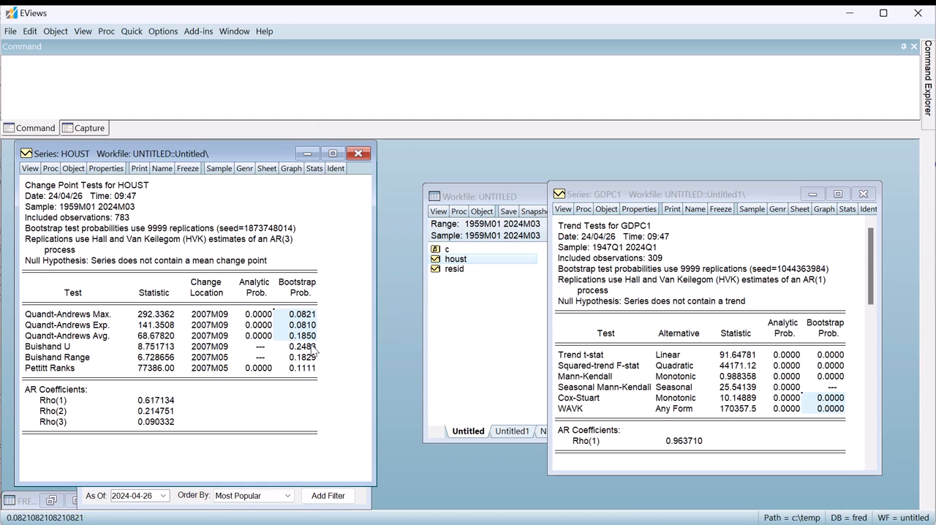
click(303, 347)
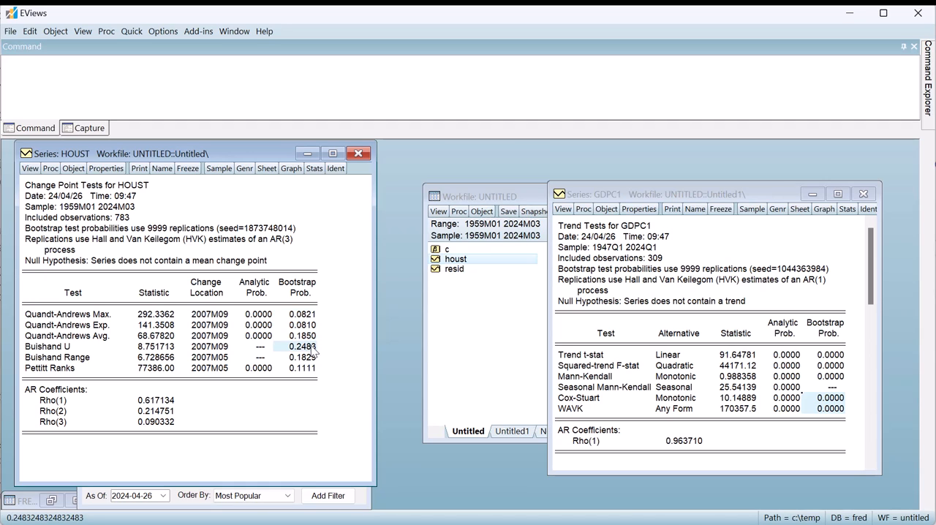